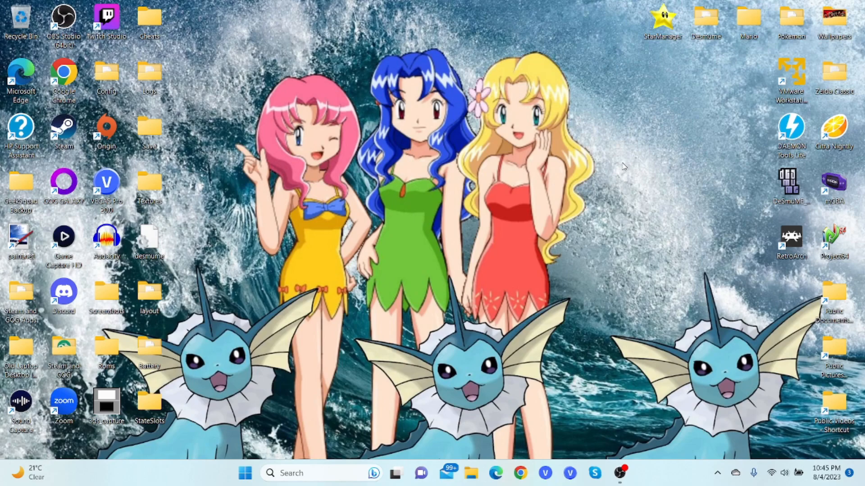
mouse_move(617, 171)
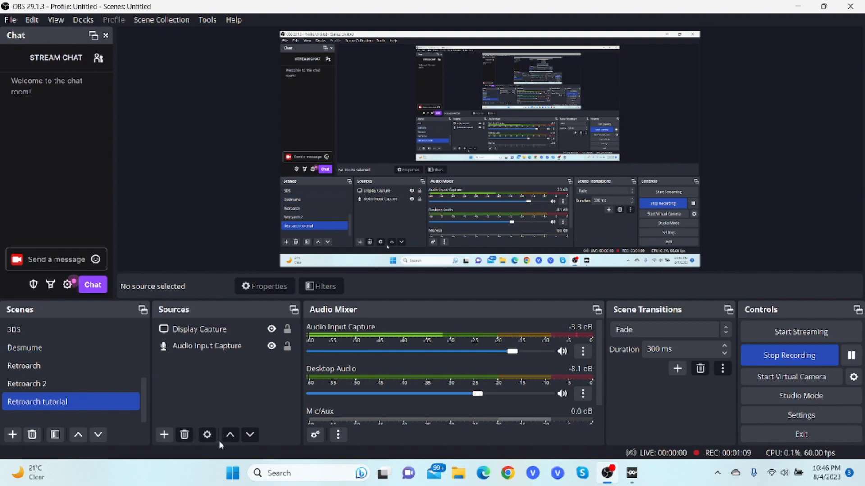
mouse_move(164, 435)
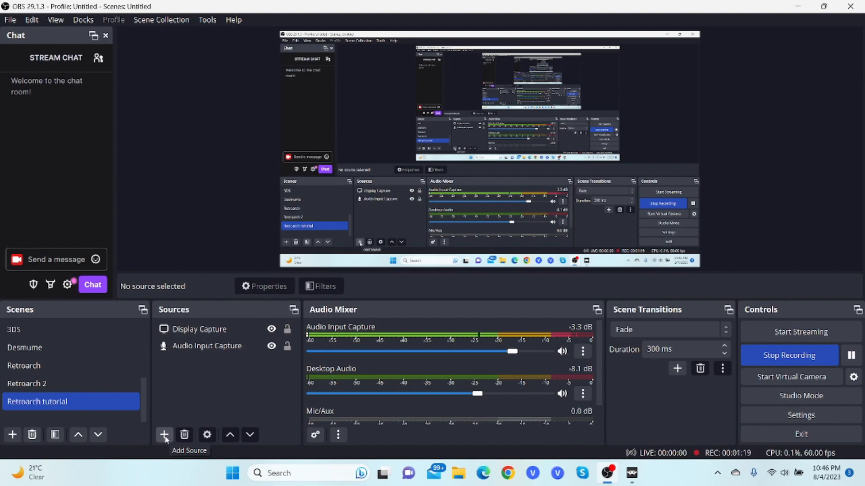
- Show the addable source types for the Retroarch tutorial scene
click(164, 435)
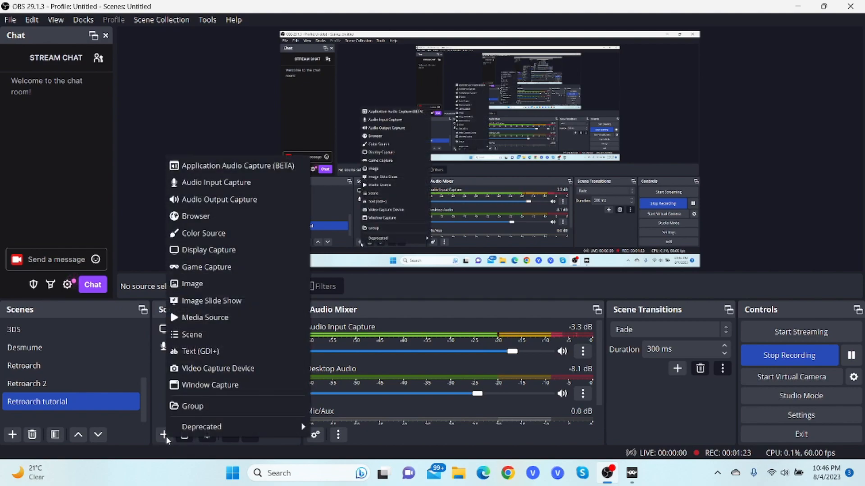
mouse_move(132, 203)
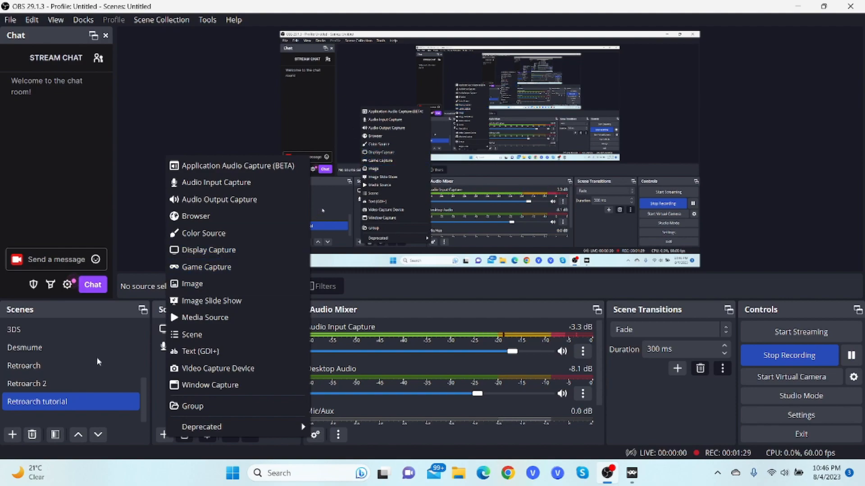
mouse_move(122, 355)
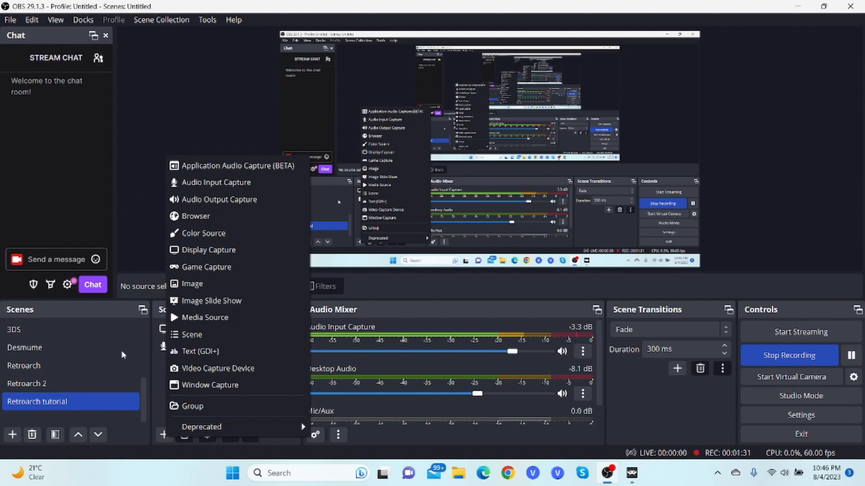
mouse_move(211, 301)
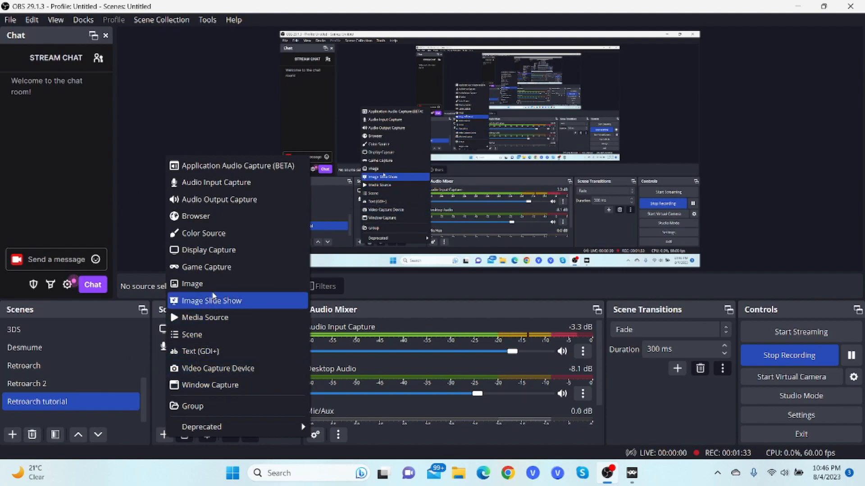
mouse_move(226, 249)
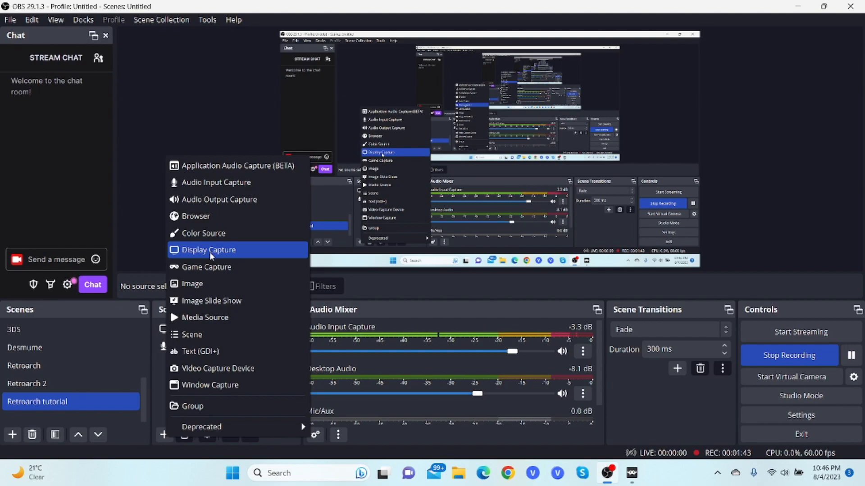
mouse_move(237, 384)
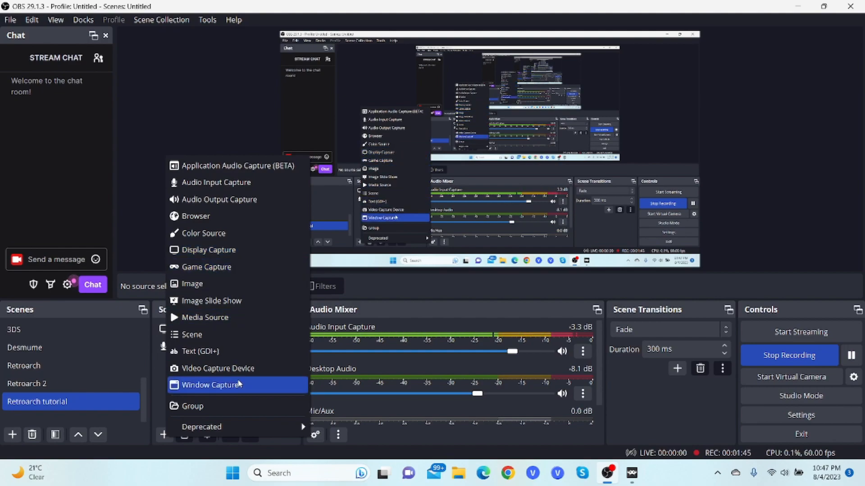
mouse_move(206, 266)
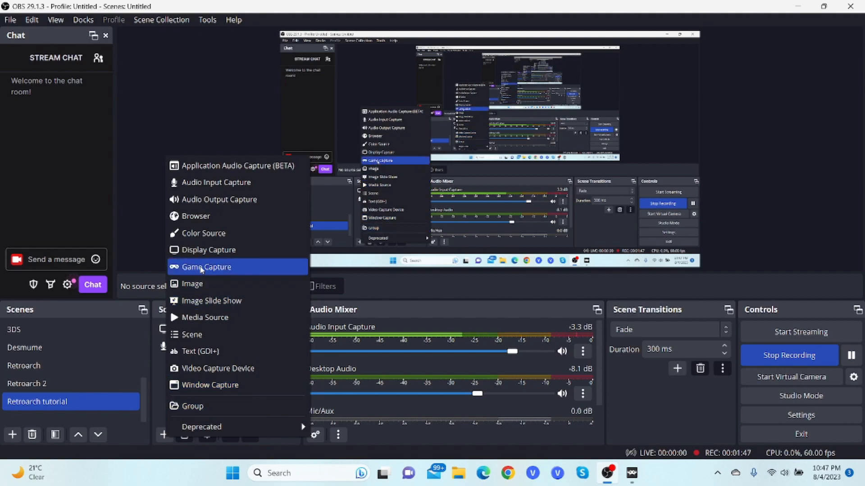
mouse_move(208, 249)
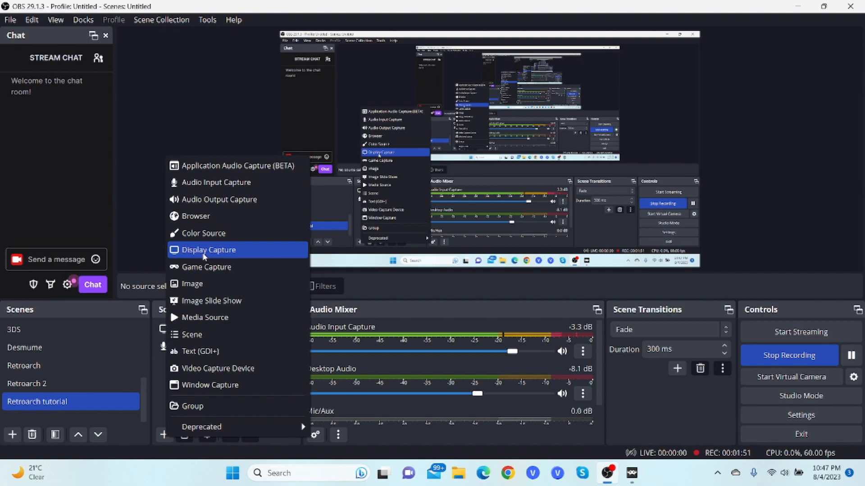
mouse_move(206, 267)
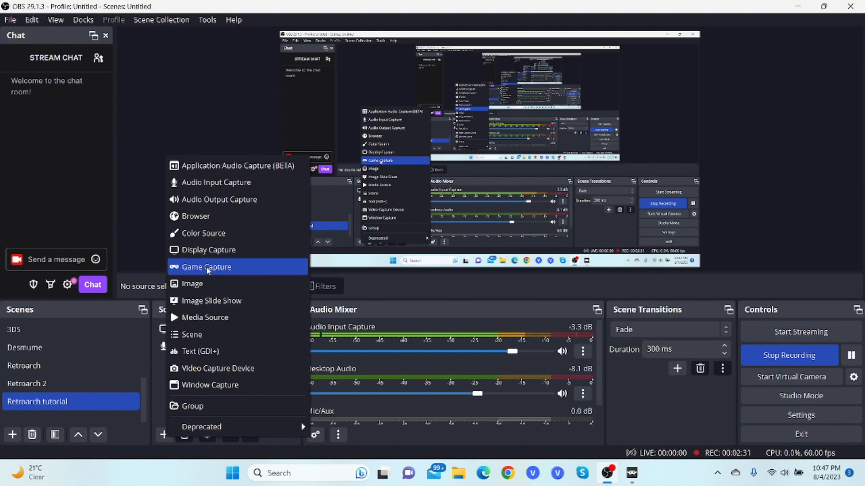
mouse_move(227, 368)
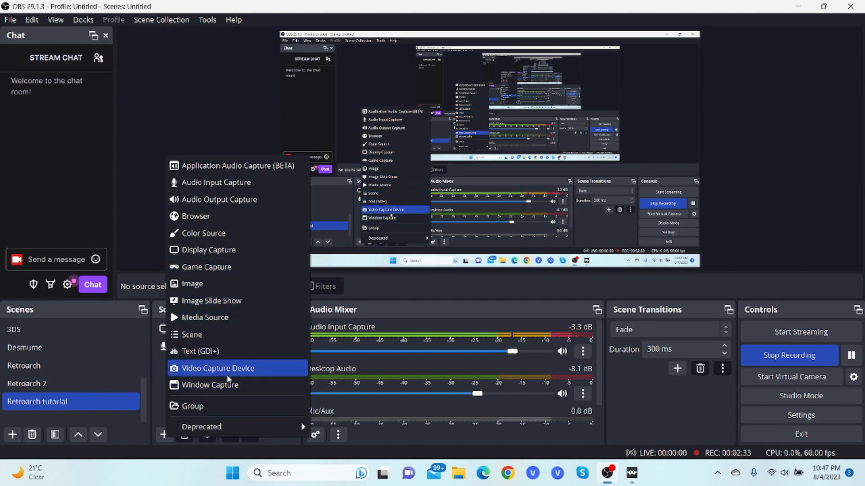
mouse_move(233, 385)
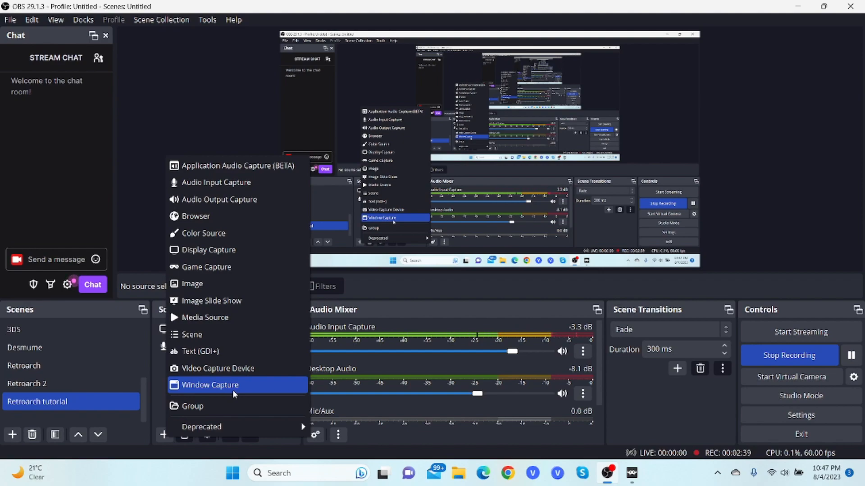
mouse_move(223, 391)
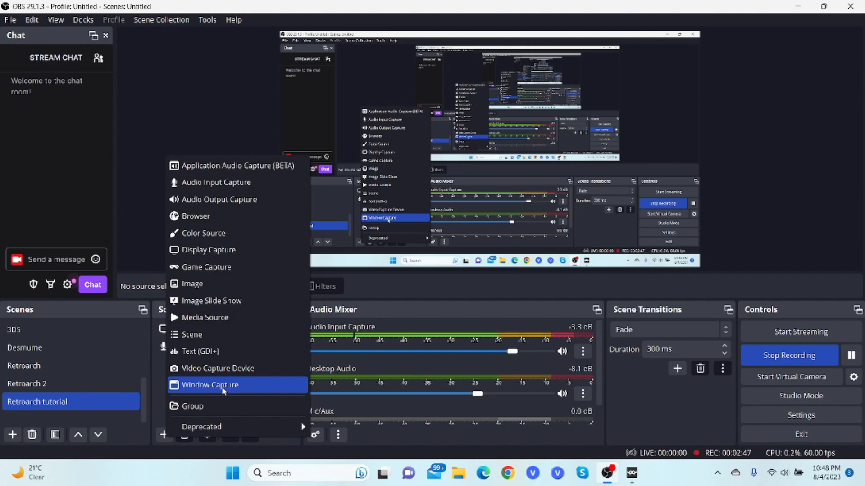
mouse_move(226, 396)
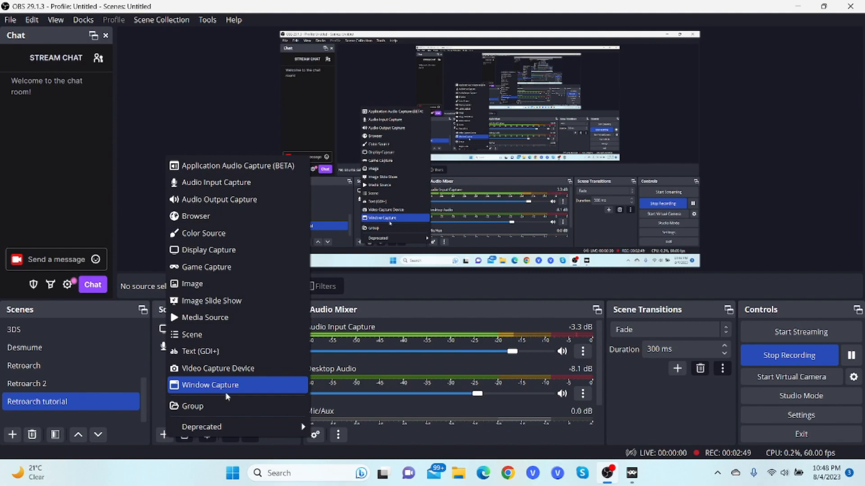
mouse_move(232, 392)
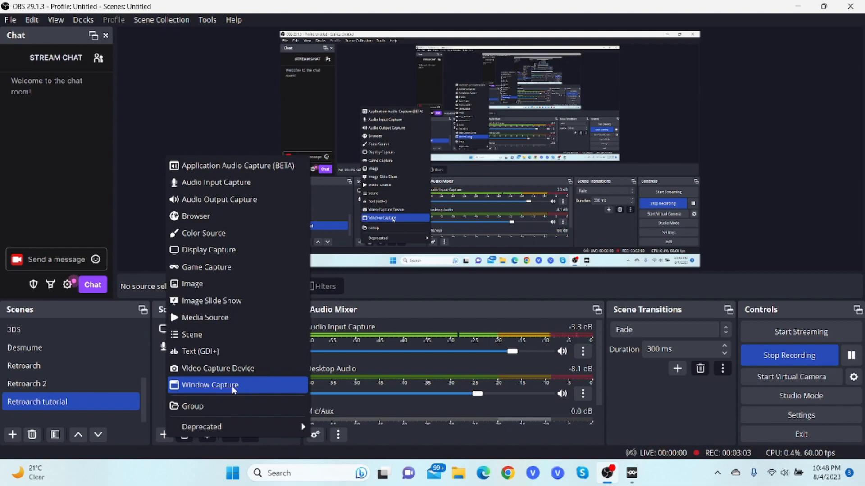
- Create the Window Capture 8 source targeting the RetroArch window
click(210, 384)
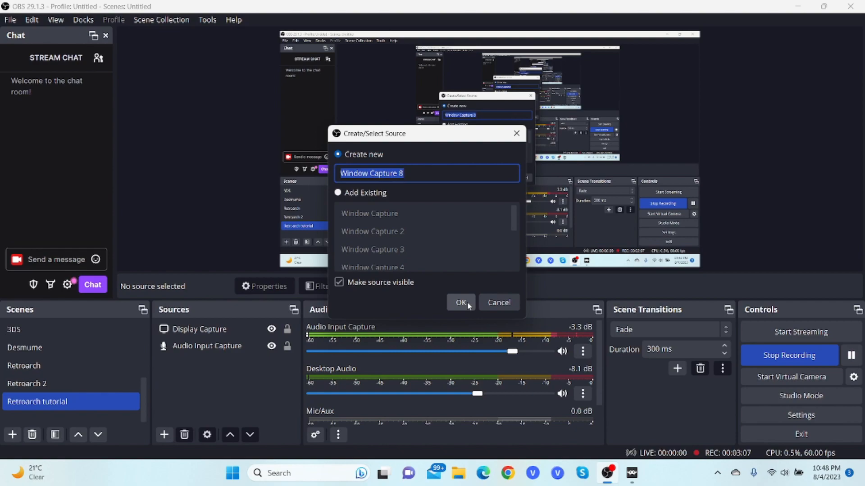
click(461, 302)
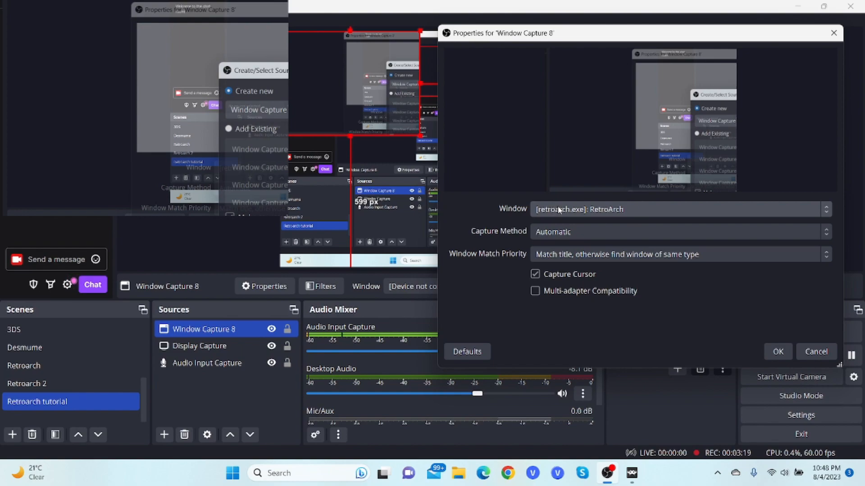
mouse_move(547, 268)
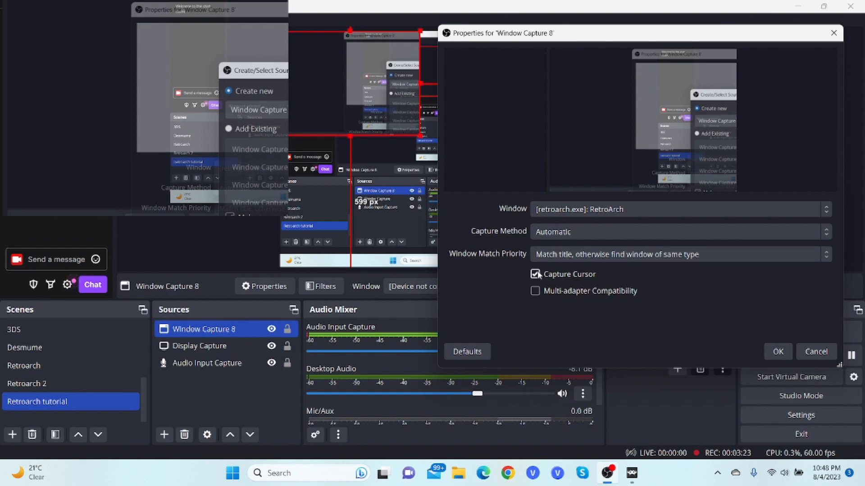
- Choose Windows 10 (1903 and up) as the capture method for Window Capture 8
click(534, 274)
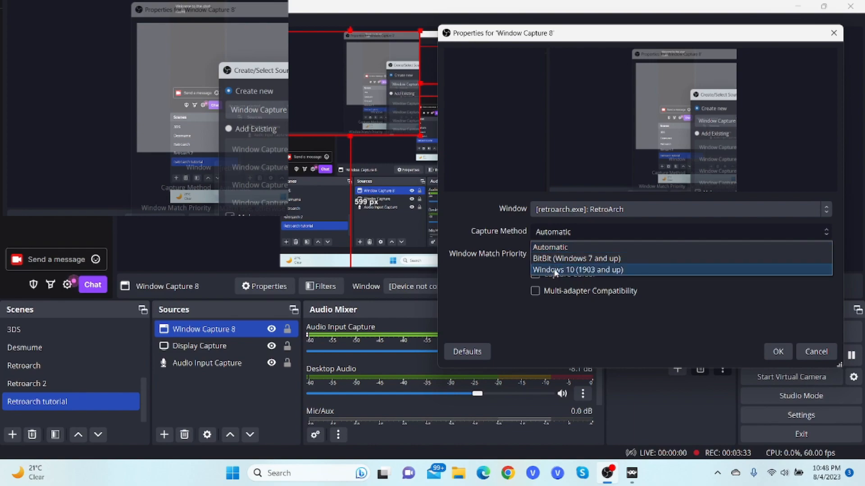
mouse_move(576, 258)
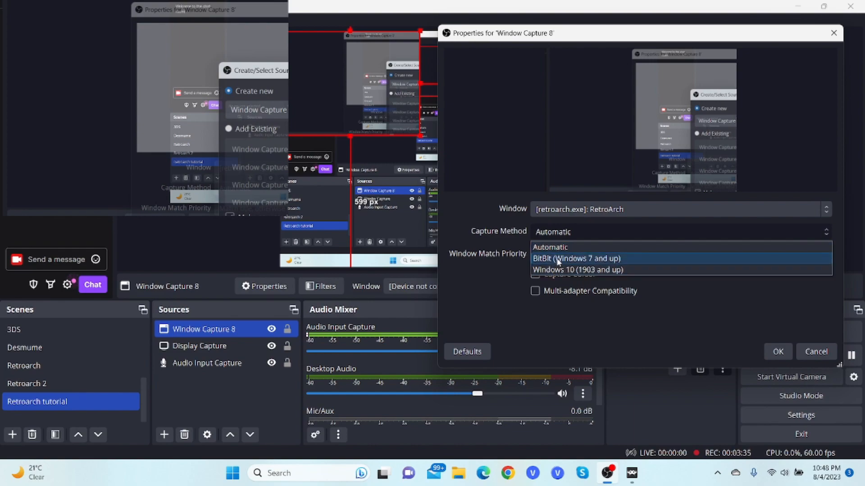
mouse_move(559, 247)
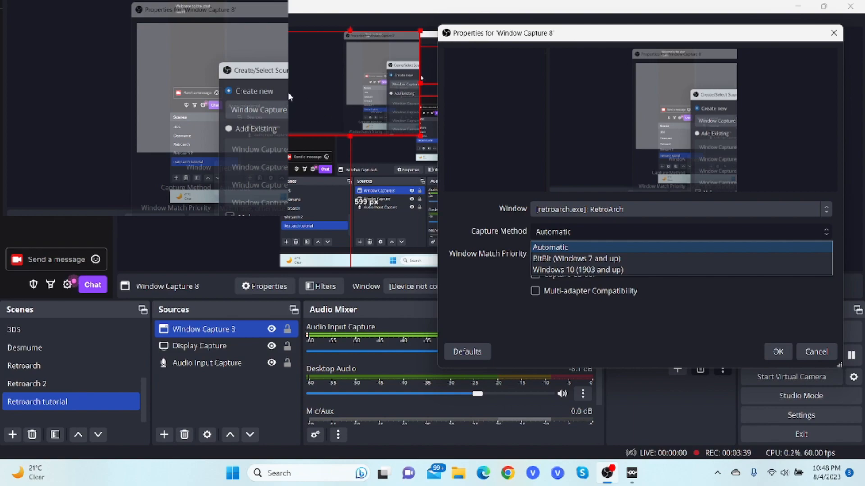
mouse_move(303, 105)
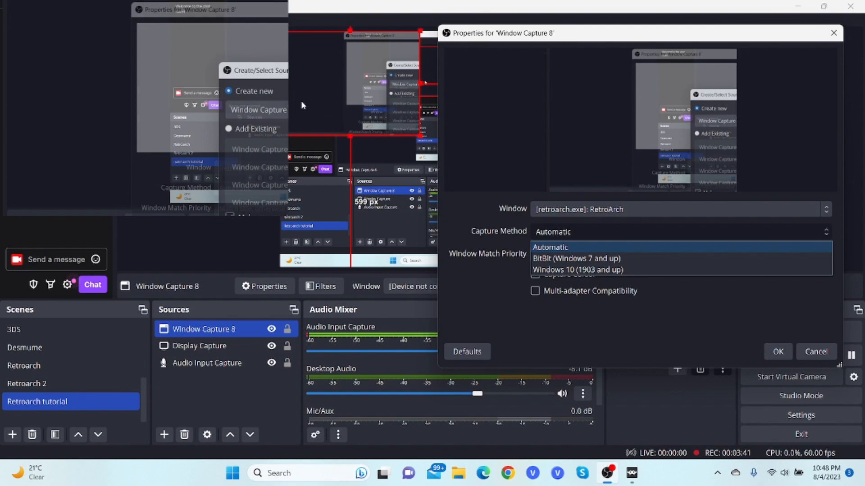
mouse_move(576, 259)
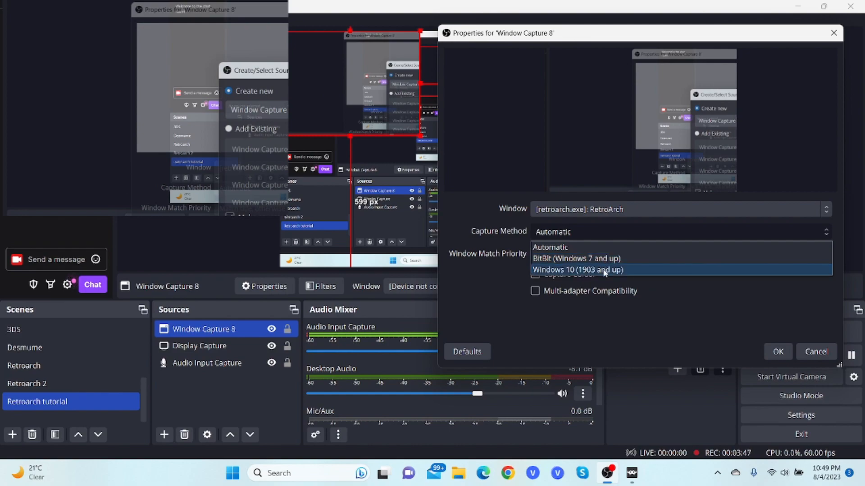
click(577, 269)
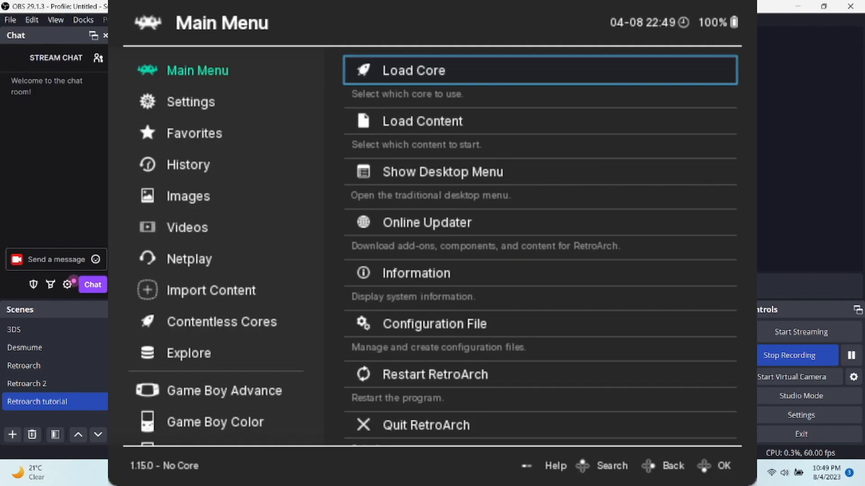
mouse_move(795, 166)
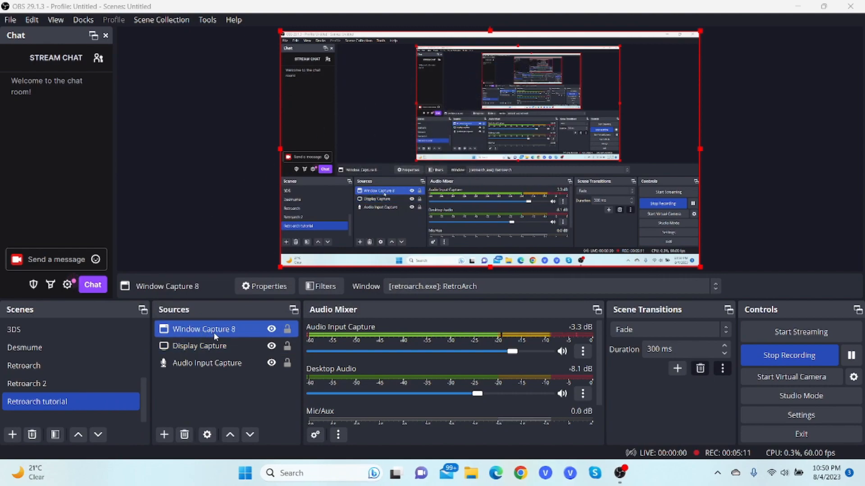
- Remove Window Capture 8, leaving Display Capture and Audio Input Capture
right_click(204, 329)
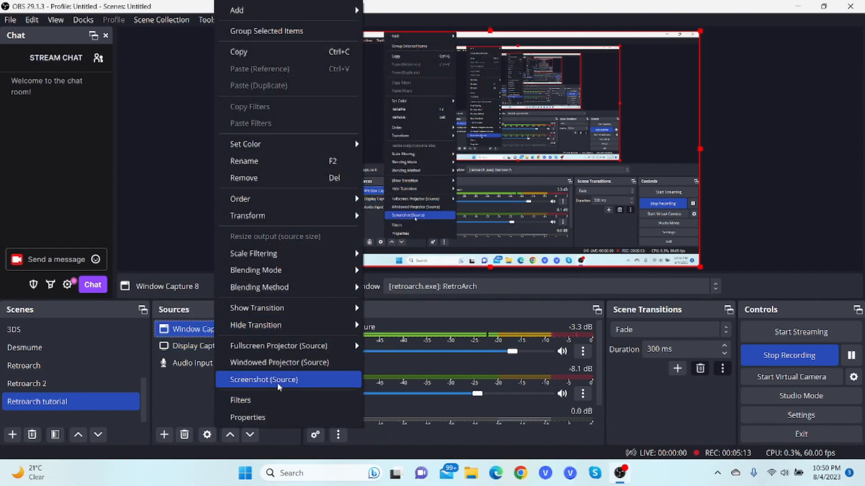
click(244, 177)
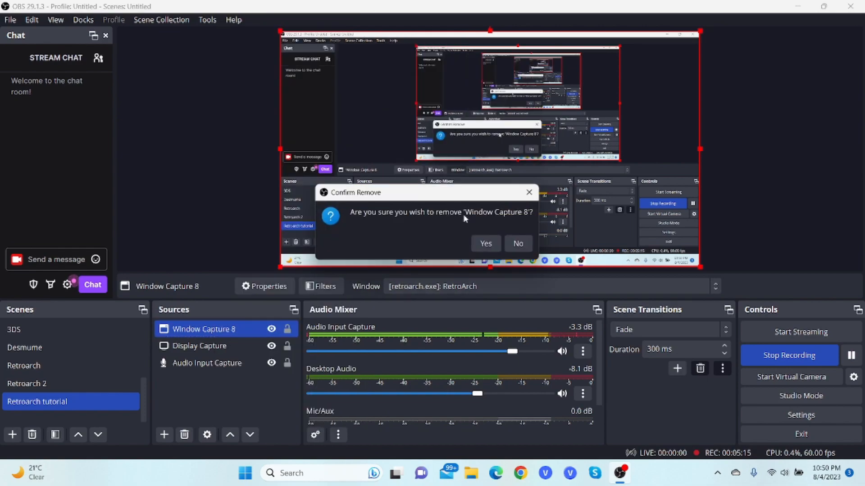
click(484, 245)
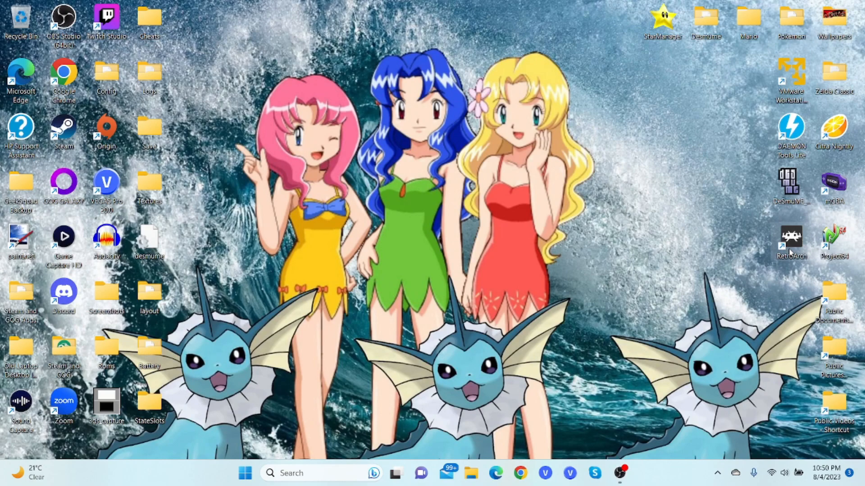
- Launch RetroArch windowed over OBS and reach its Window display options
double_click(791, 240)
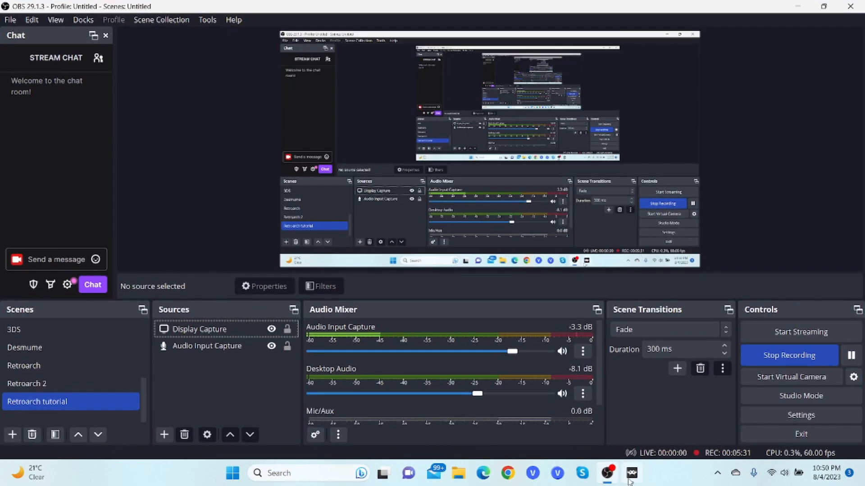
click(630, 473)
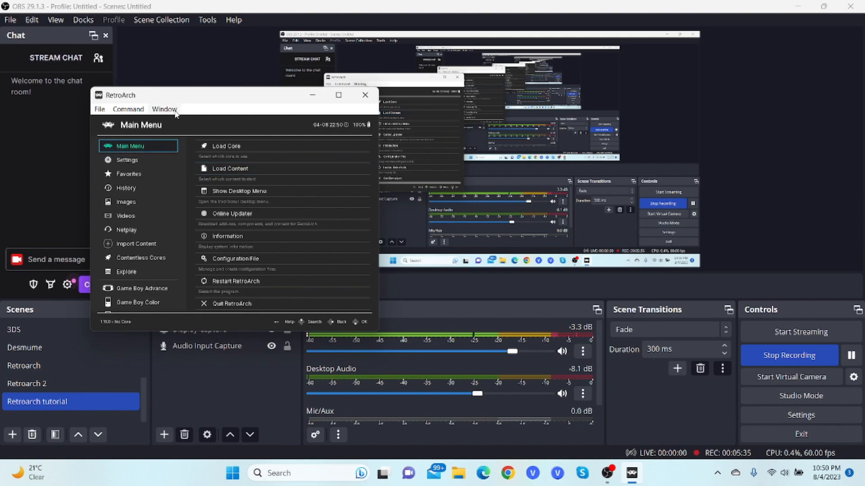
click(164, 109)
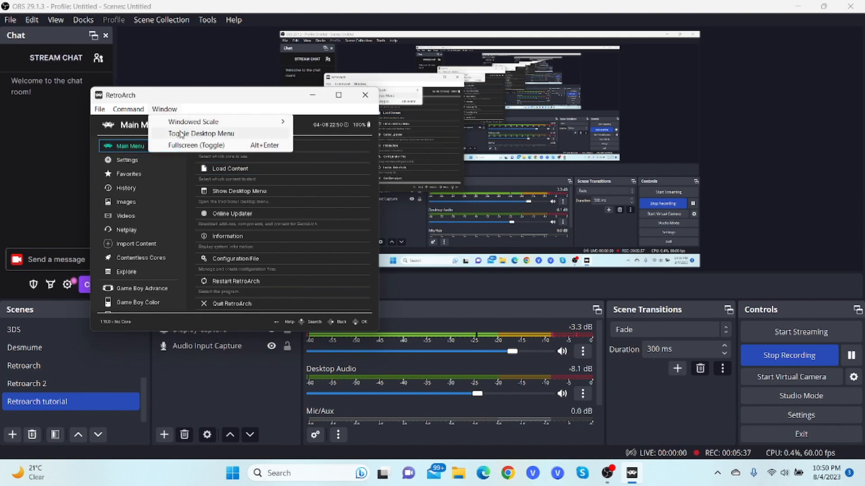